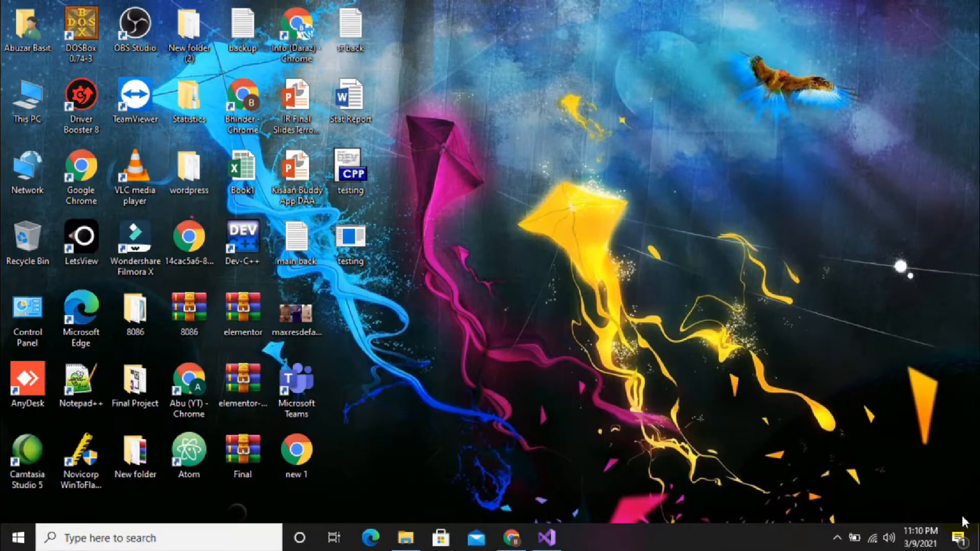
pyautogui.moveTo(715, 343)
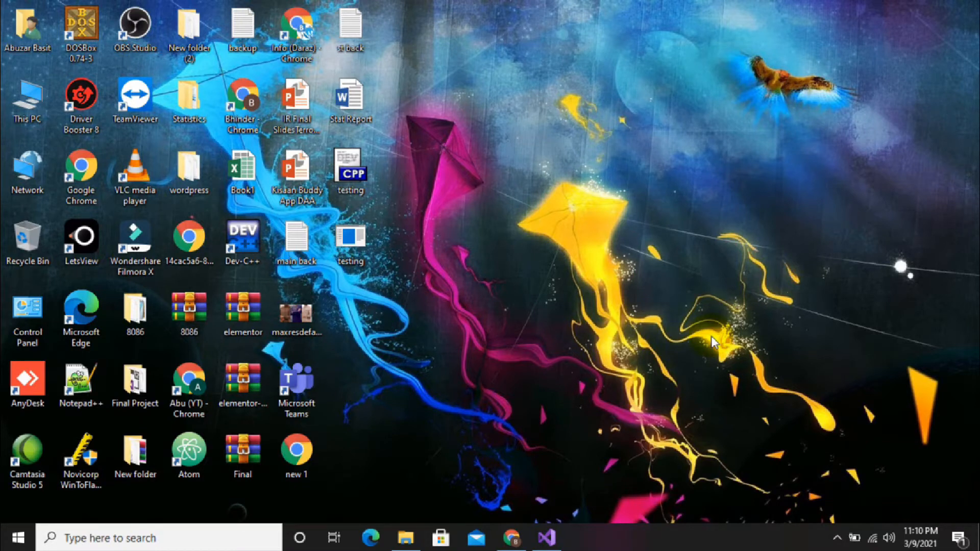
# Bring the Visual Studio assembly project window back to the front.
pyautogui.click(547, 537)
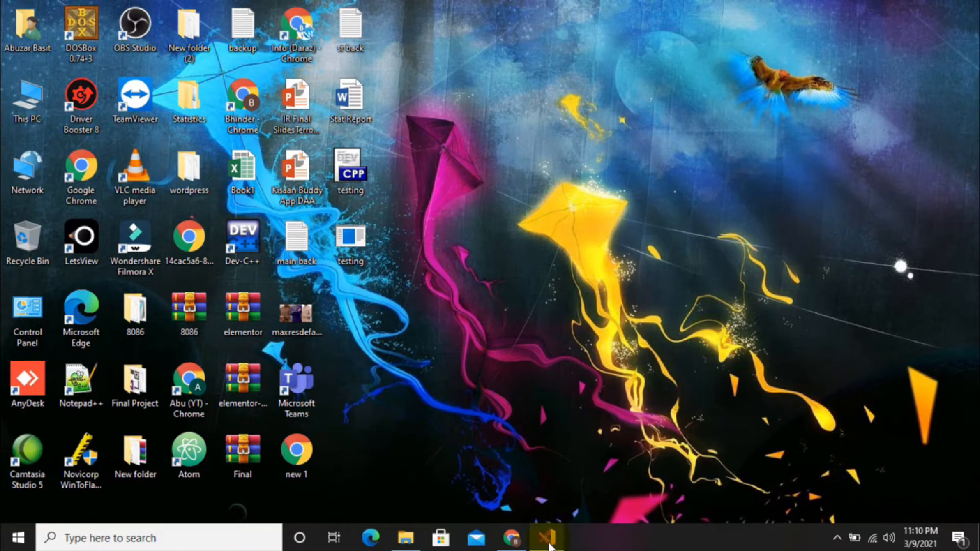
# Complete the main proc comment to read '; sub two numbers using registers'.
pyautogui.click(546, 537)
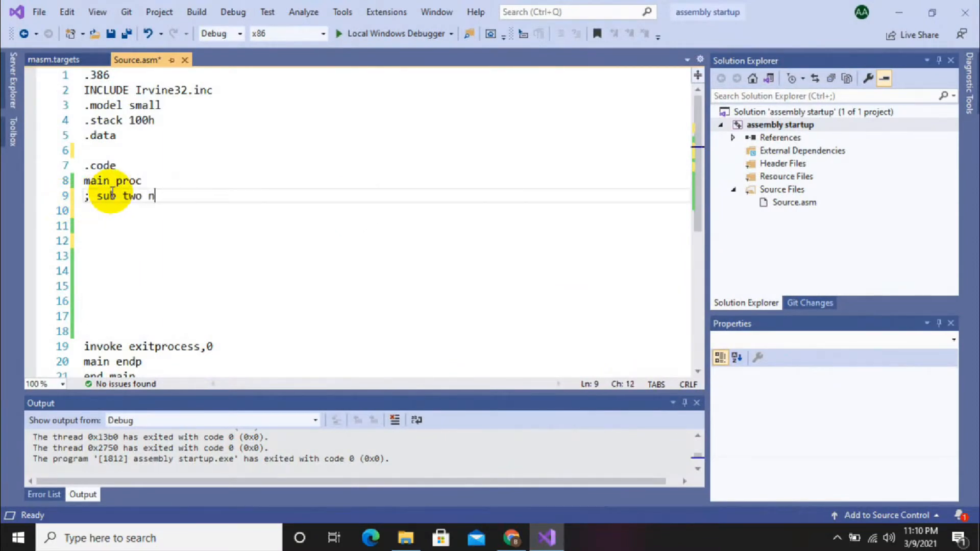
pyautogui.write('umbers')
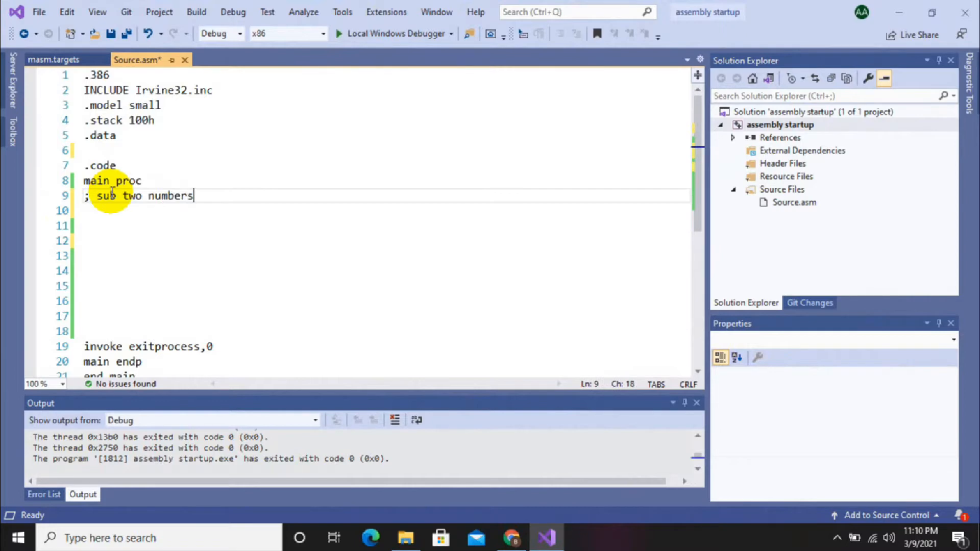
pyautogui.write('using')
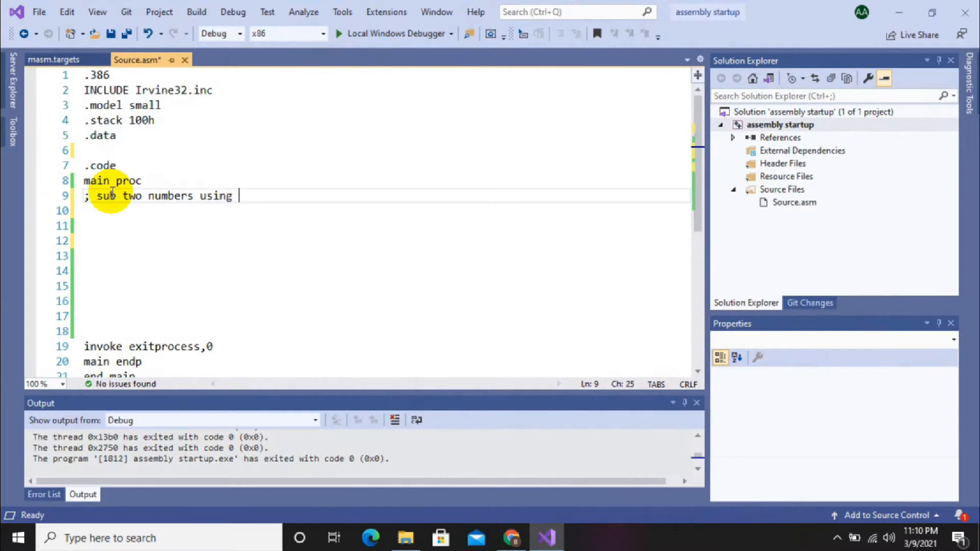
pyautogui.write('registers')
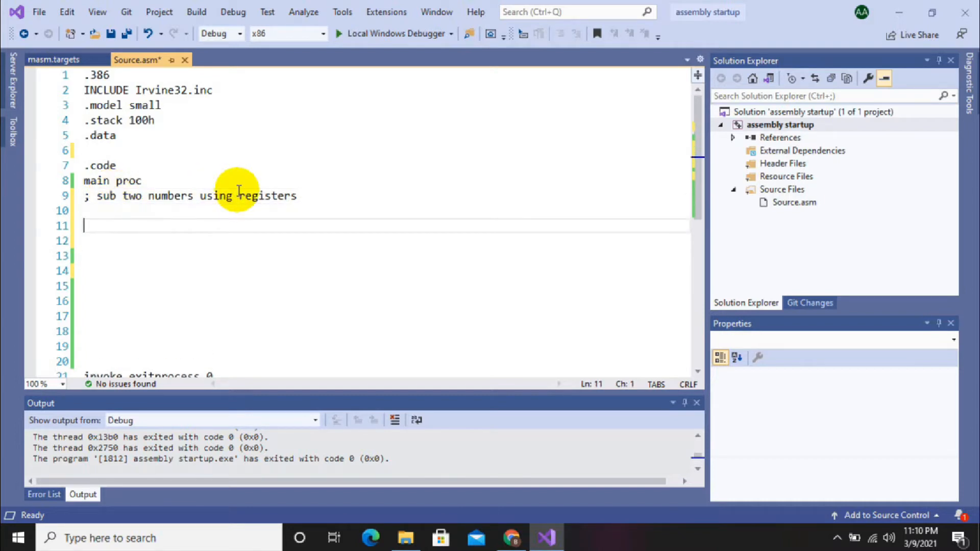
# Enter mov eax,9, mov ebx,8, sub eax,abx and call writeint under the comment.
pyautogui.write('m')
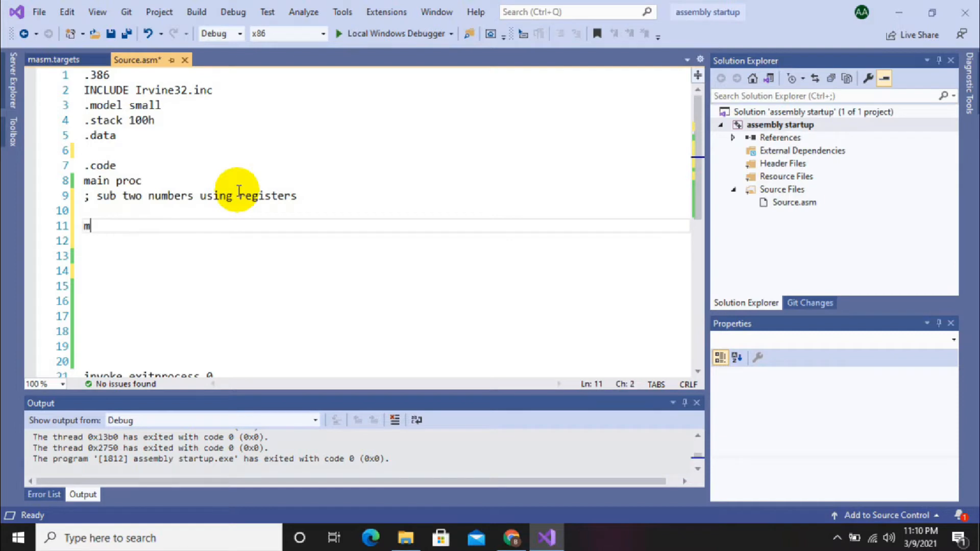
pyautogui.write('ov eax')
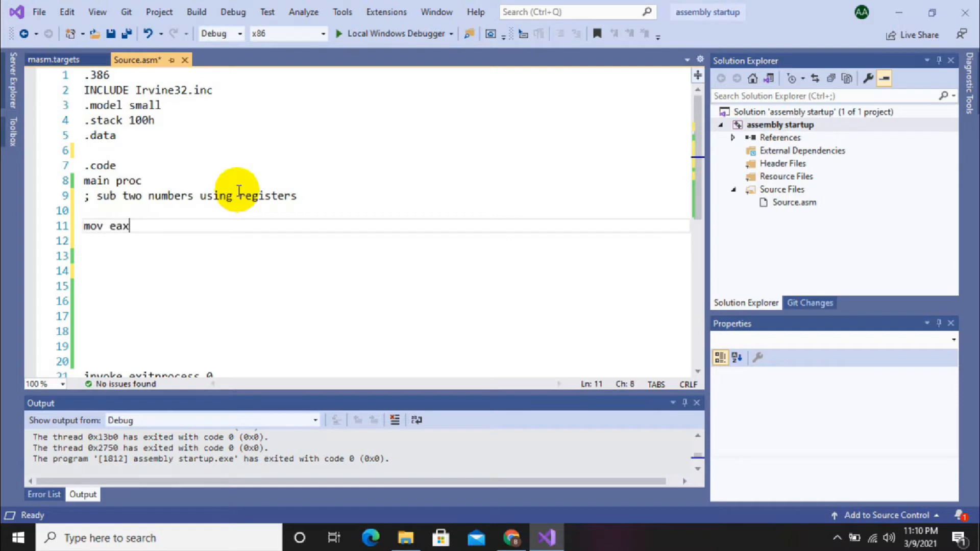
pyautogui.write(',9')
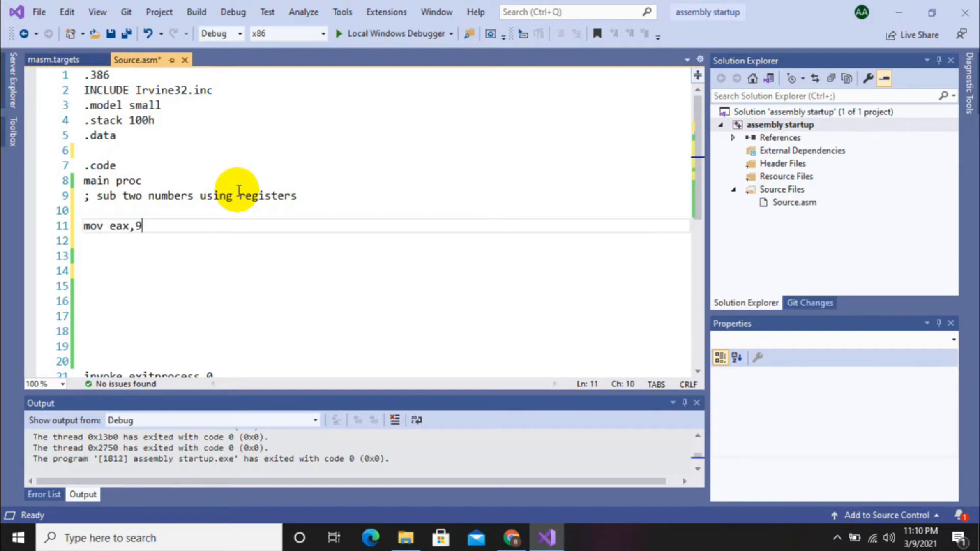
pyautogui.write('mov ebx,')
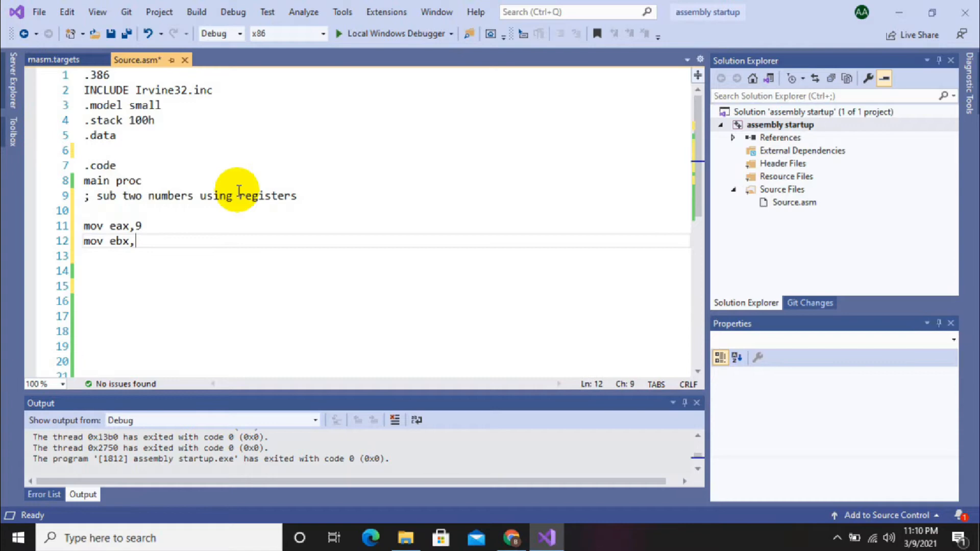
pyautogui.write('8')
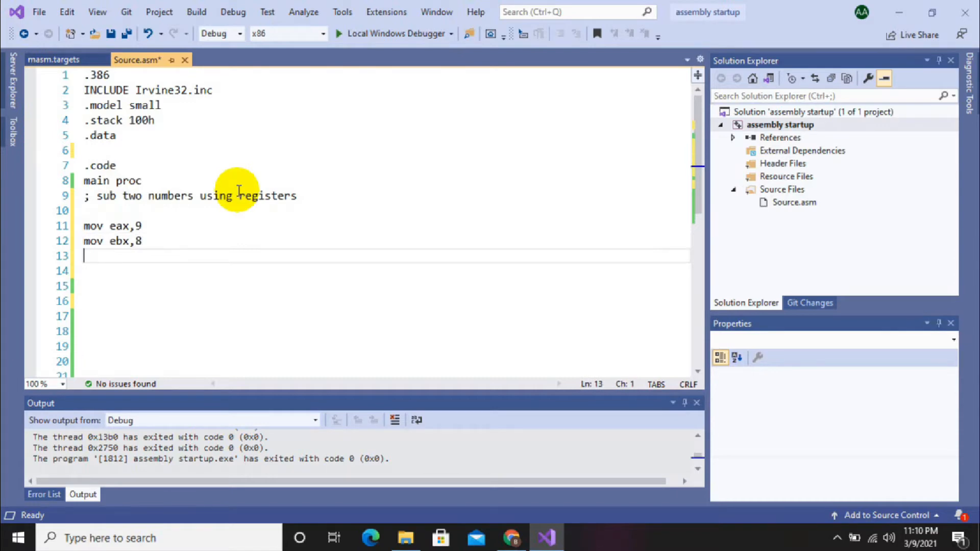
pyautogui.write('sub ea')
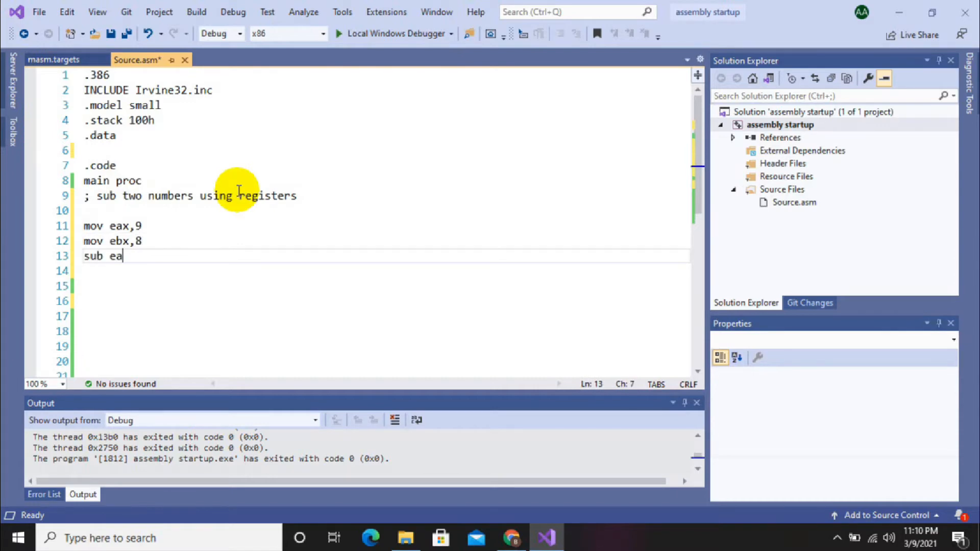
pyautogui.write('x,ab')
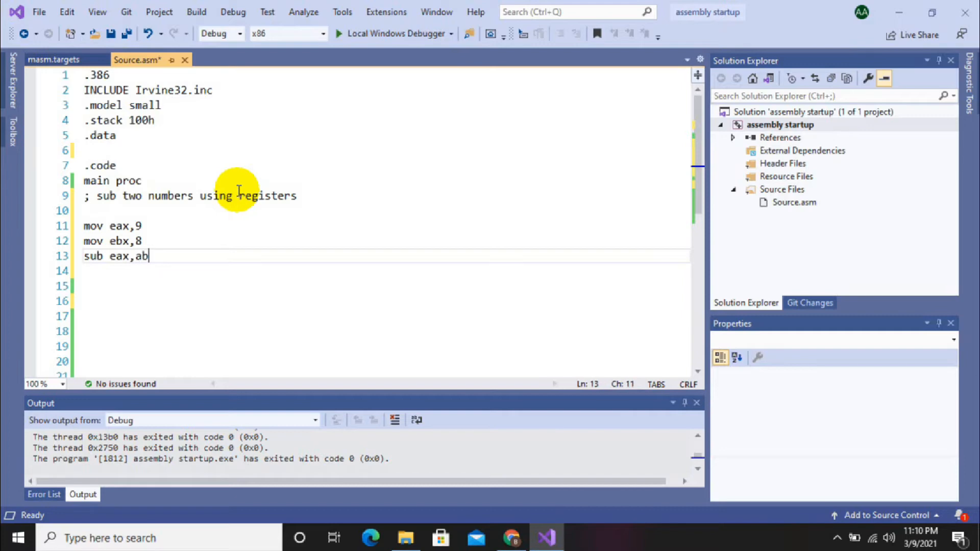
pyautogui.write('x')
pyautogui.click(385, 271)
pyautogui.write('call writei')
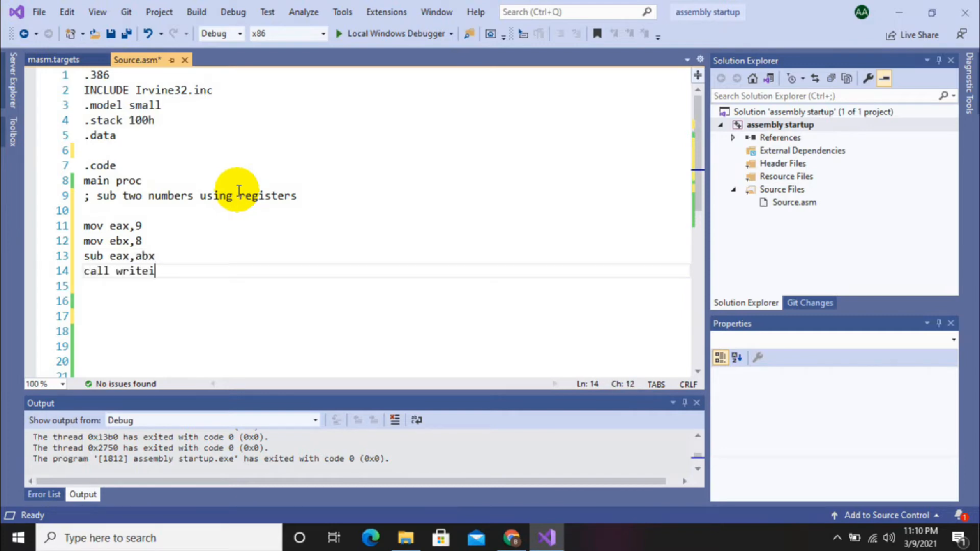
pyautogui.write('nt')
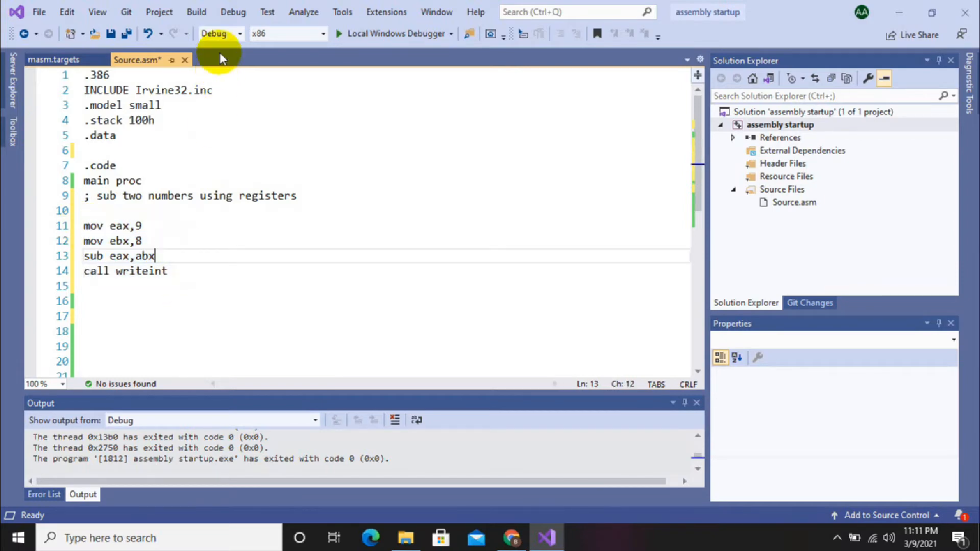
# Run without debugging, decline the last-build prompt, then rerun after correcting abx to ebx.
pyautogui.click(232, 11)
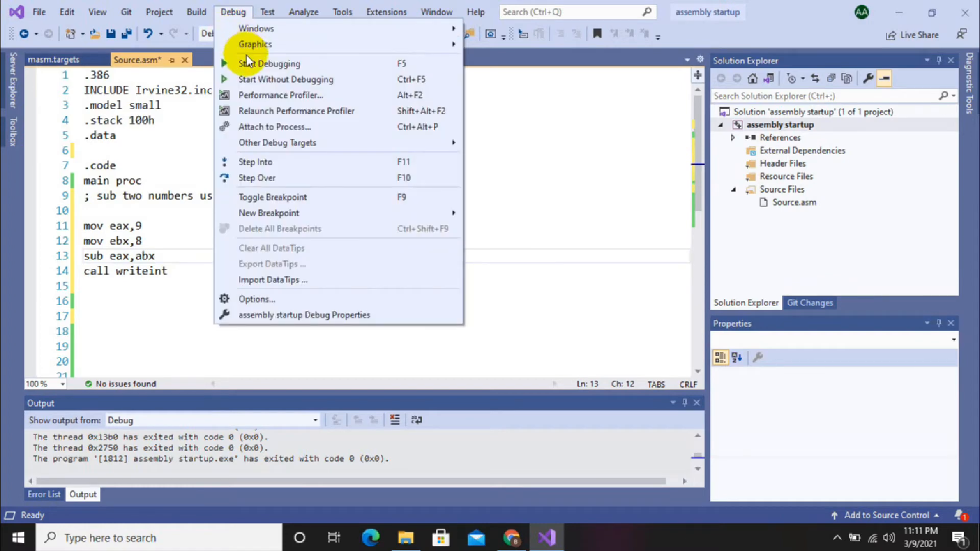
pyautogui.click(285, 80)
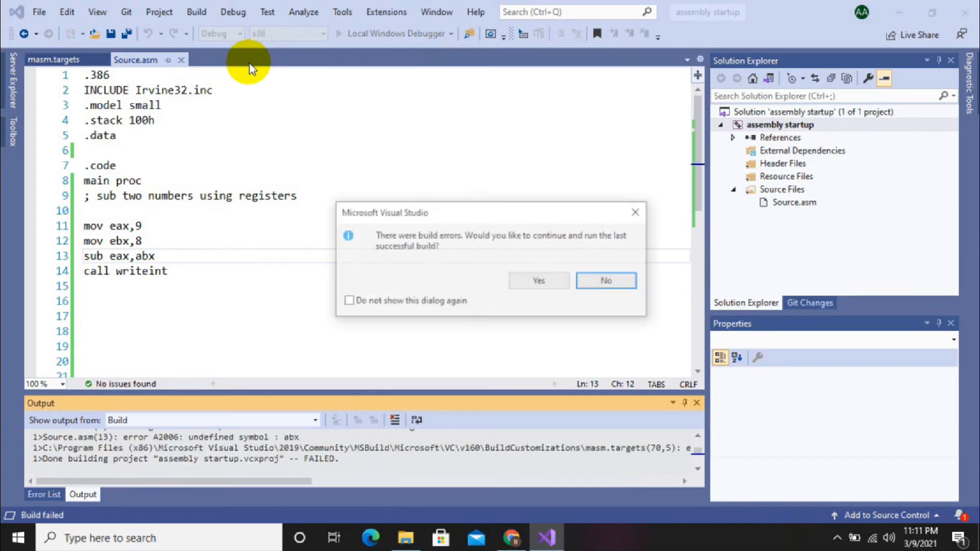
pyautogui.click(605, 280)
pyautogui.write('e')
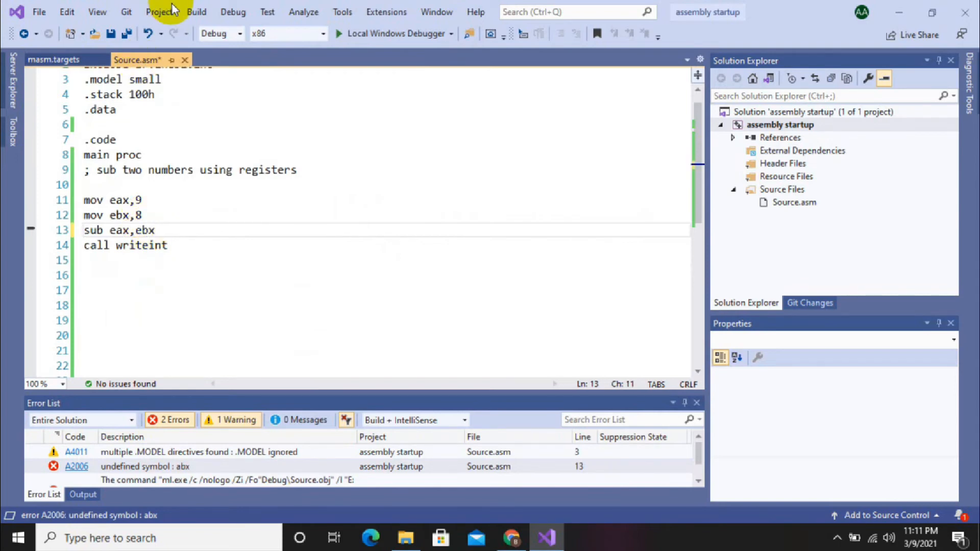
pyautogui.click(233, 11)
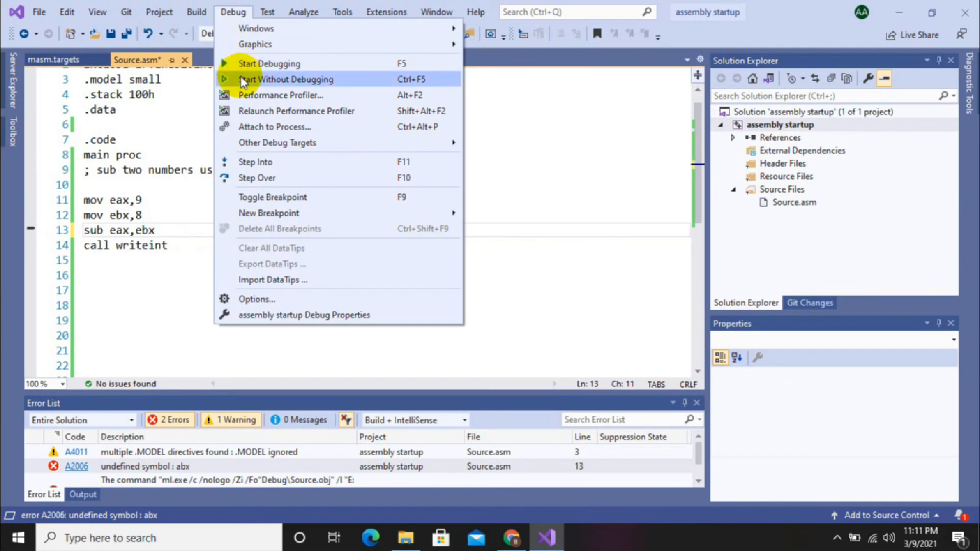
pyautogui.click(285, 80)
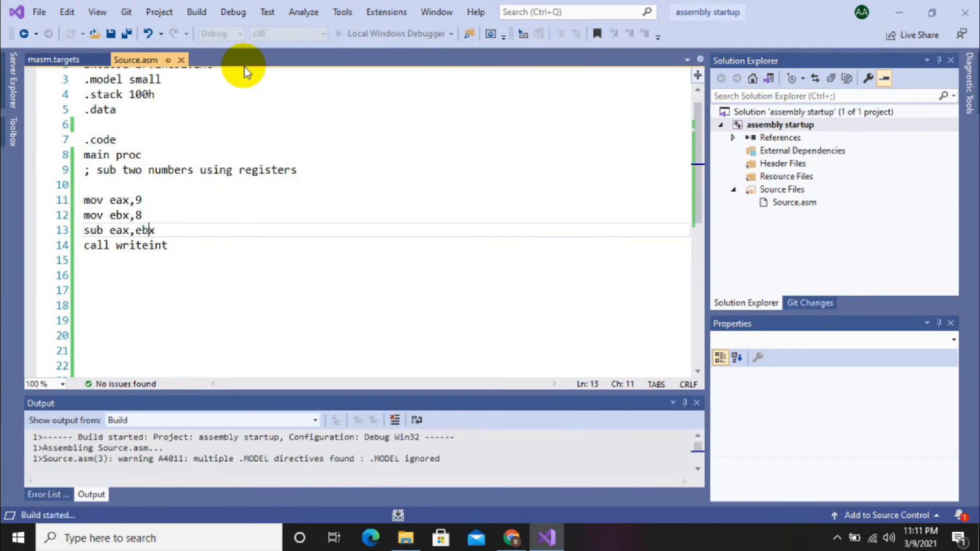